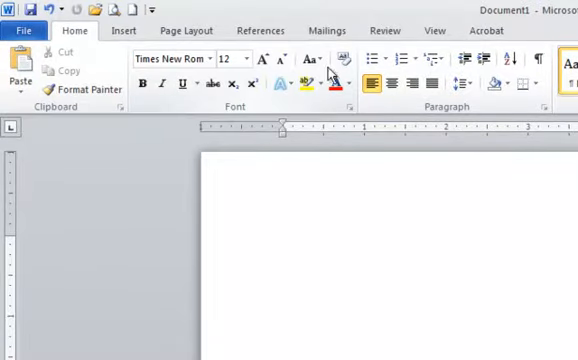
pyautogui.moveTo(302, 123)
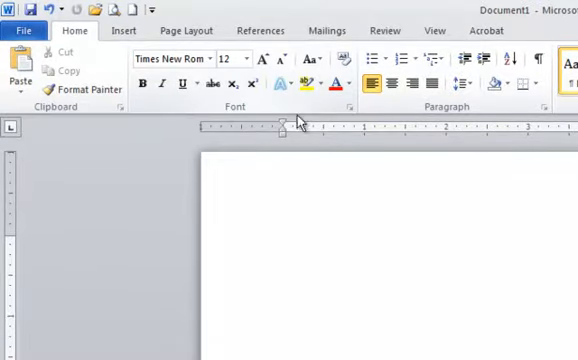
pyautogui.moveTo(350, 107)
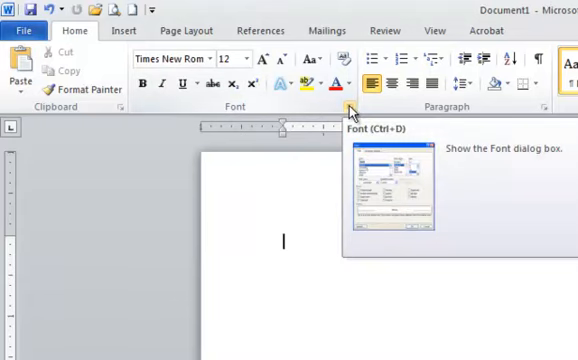
# Open the Font dialog from the Home tab and preview Georgia at 12 pt
pyautogui.click(351, 107)
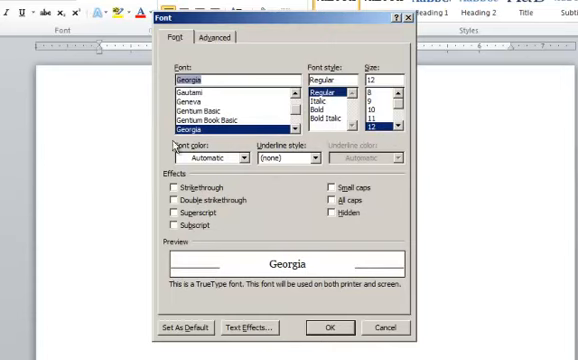
pyautogui.moveTo(285, 210)
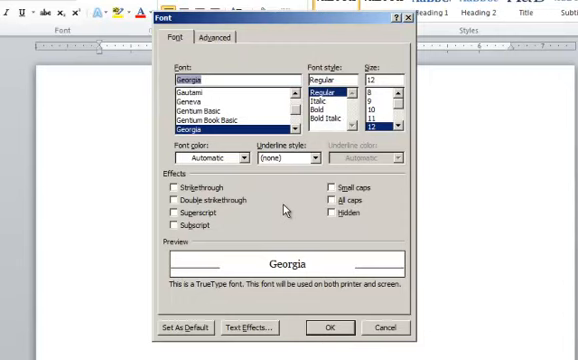
pyautogui.moveTo(230, 310)
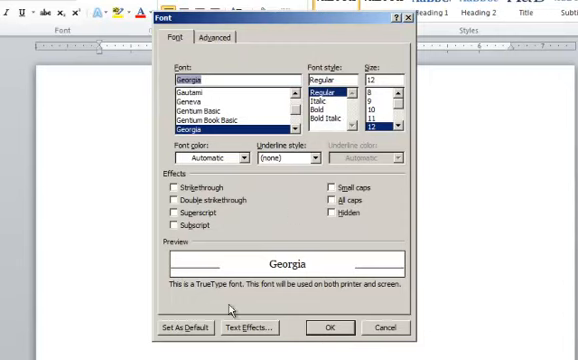
# Set Georgia 12 pt as default for all documents based on Normal.dotm
pyautogui.click(182, 328)
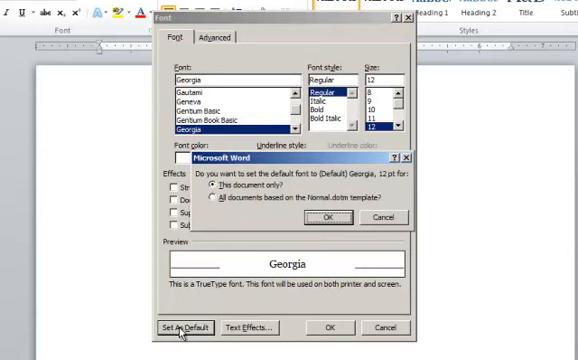
pyautogui.moveTo(232, 185)
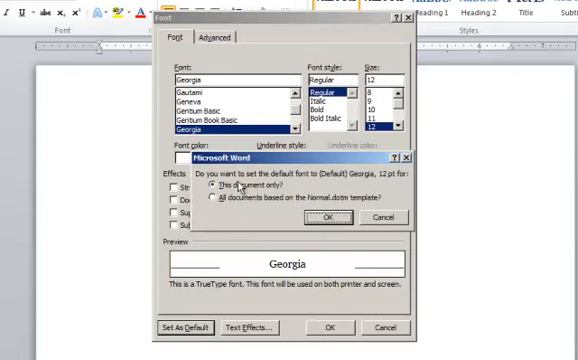
pyautogui.moveTo(336, 190)
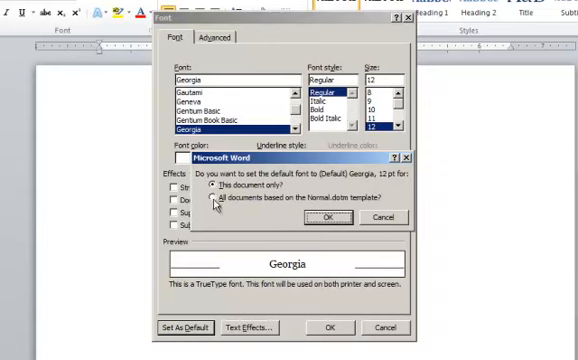
pyautogui.click(215, 201)
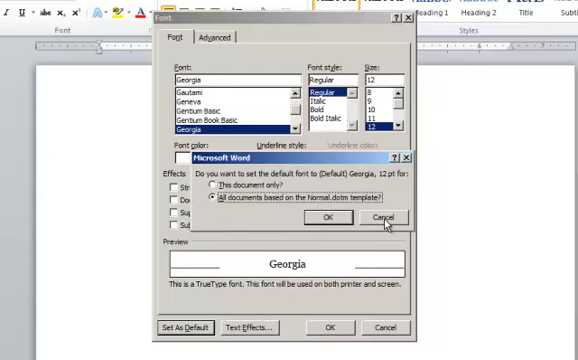
pyautogui.click(383, 217)
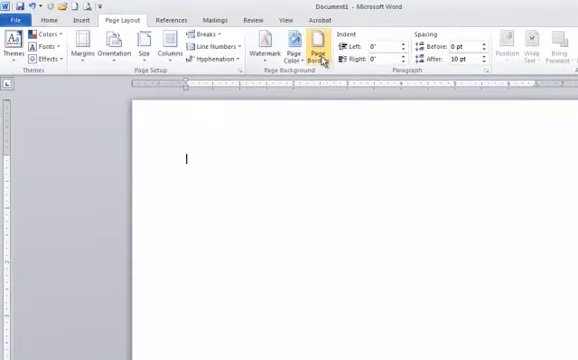
pyautogui.moveTo(321, 50)
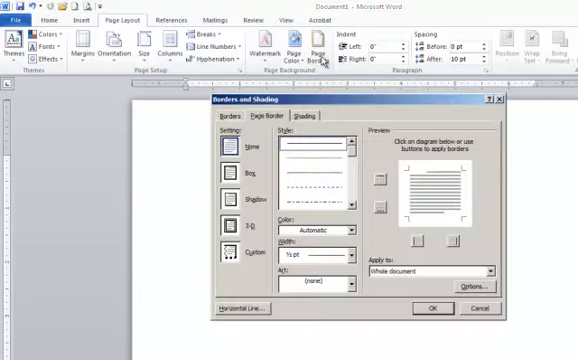
pyautogui.moveTo(309, 216)
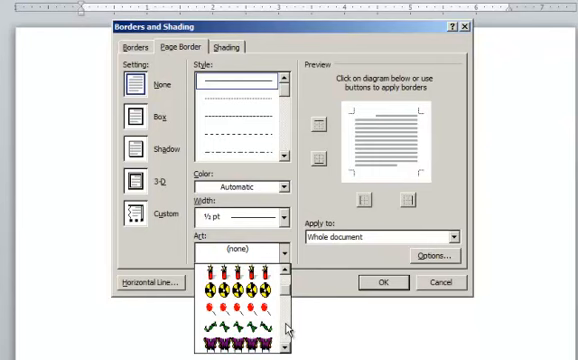
# Scroll the Art list to the red poinsettia design for the page border
pyautogui.scroll(-3)
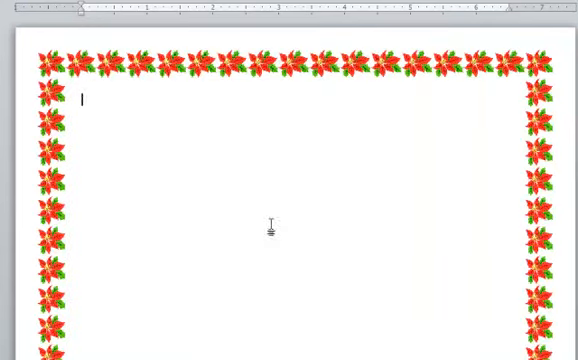
# Type the placeholder text '.dfadkfjasl;dfkj' on the first line of the page
pyautogui.write('.dfadkf')
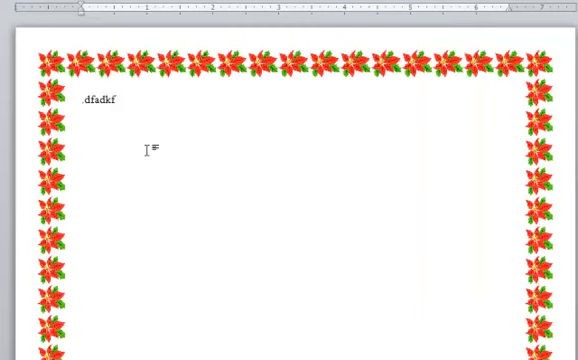
pyautogui.write('jasl;dfkj')
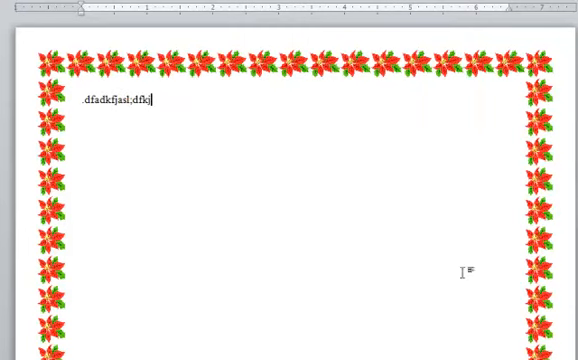
pyautogui.moveTo(90, 120)
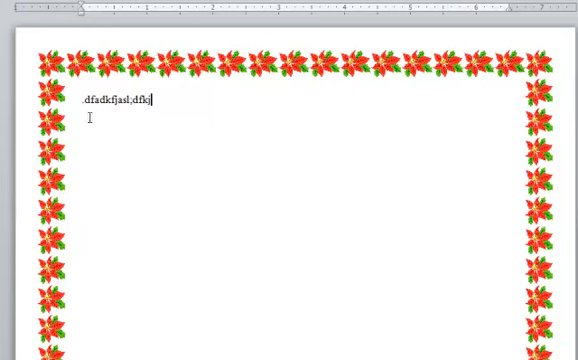